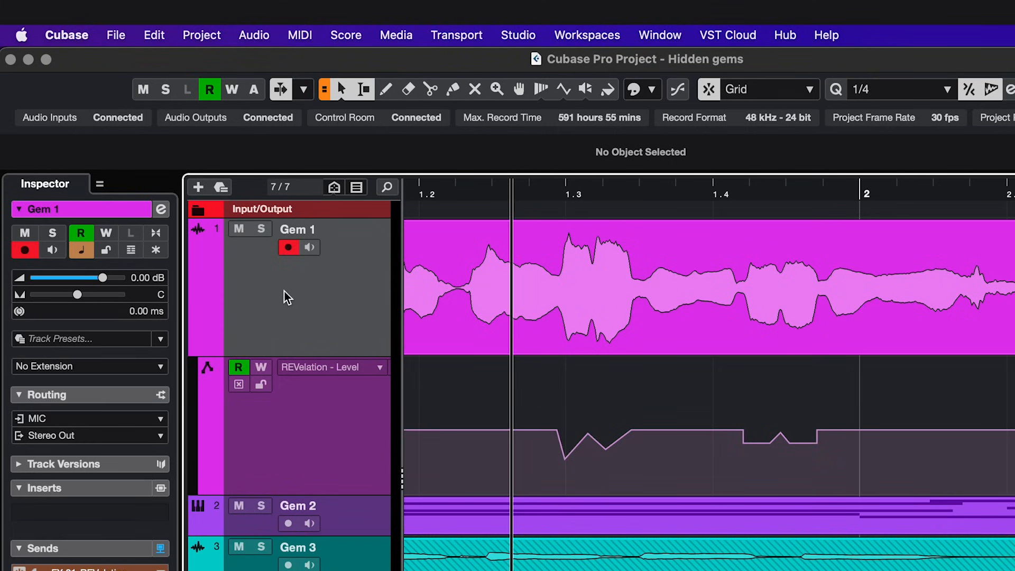
# - Open the Automation Panel from the Project menu and go to its Settings tab
pyautogui.click(202, 35)
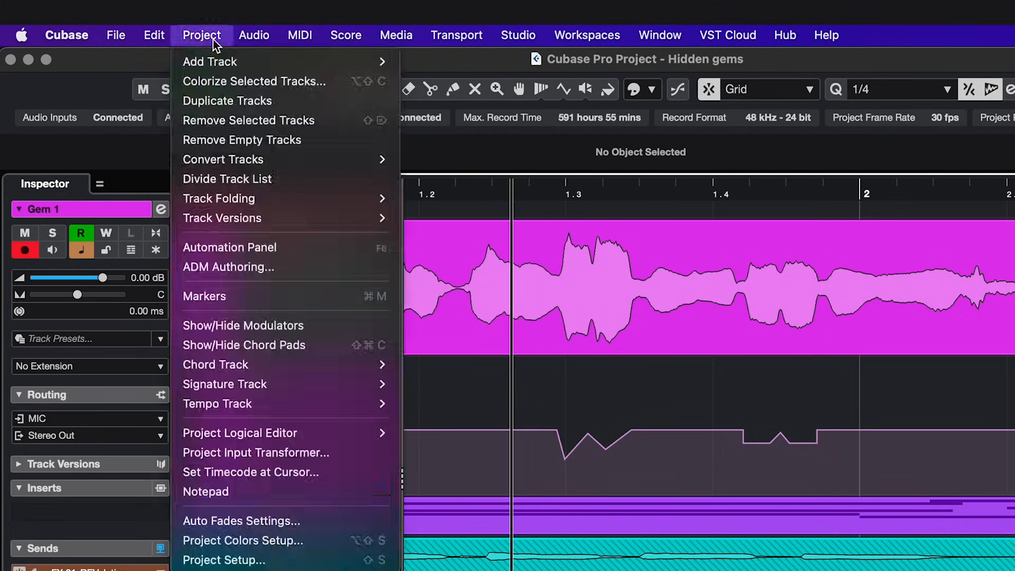
pyautogui.click(228, 247)
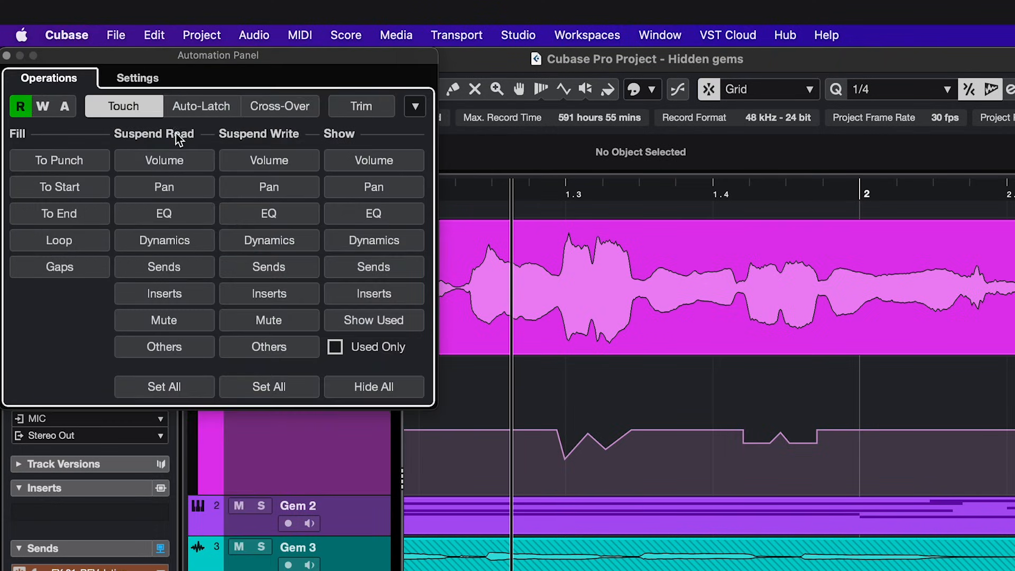
pyautogui.click(138, 78)
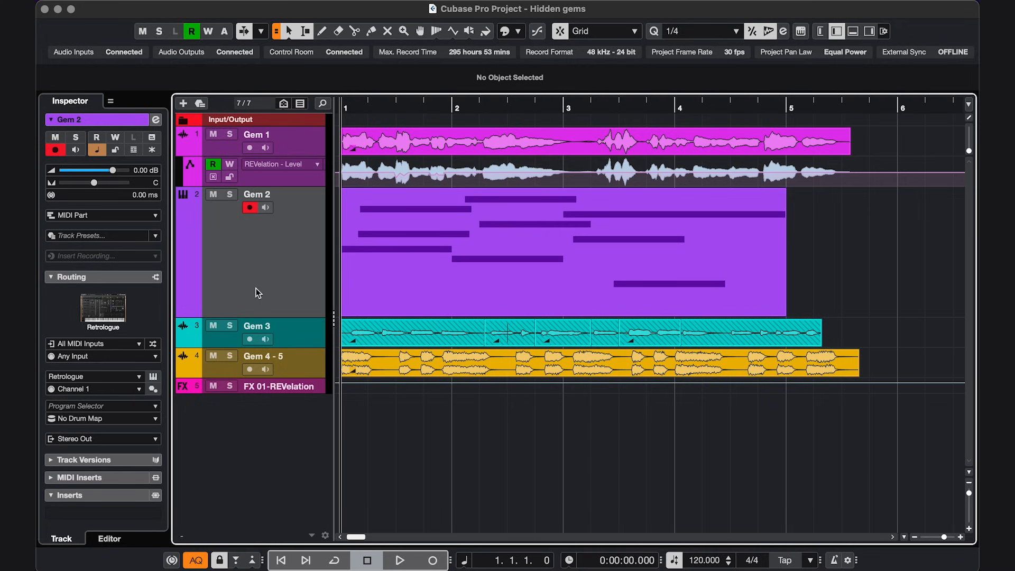
# - Open Gem 2's MIDI part in the in-place editor with Cmd+Shift+I
pyautogui.press('Cmd+Shift+I')
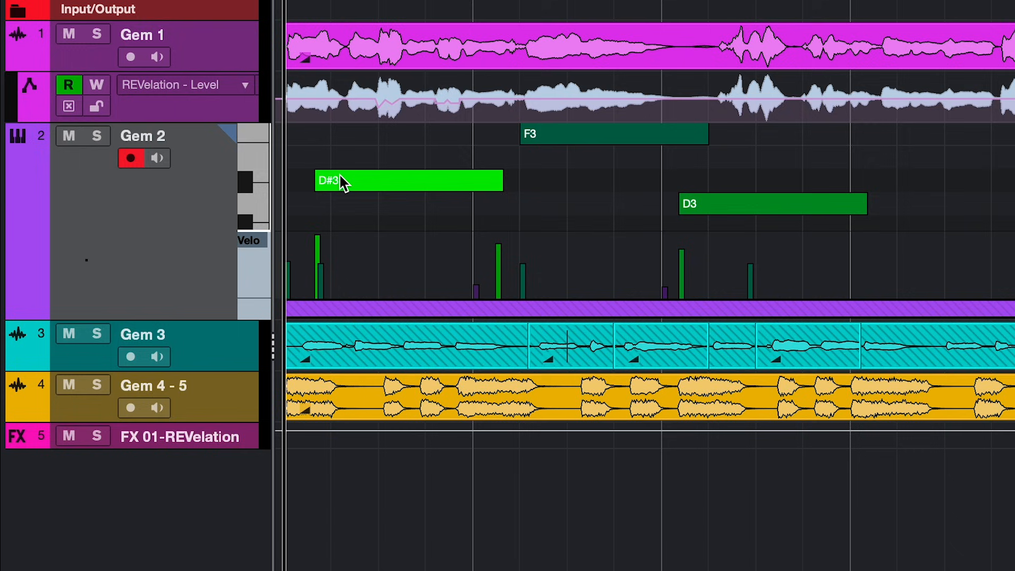
pyautogui.scroll(-3)
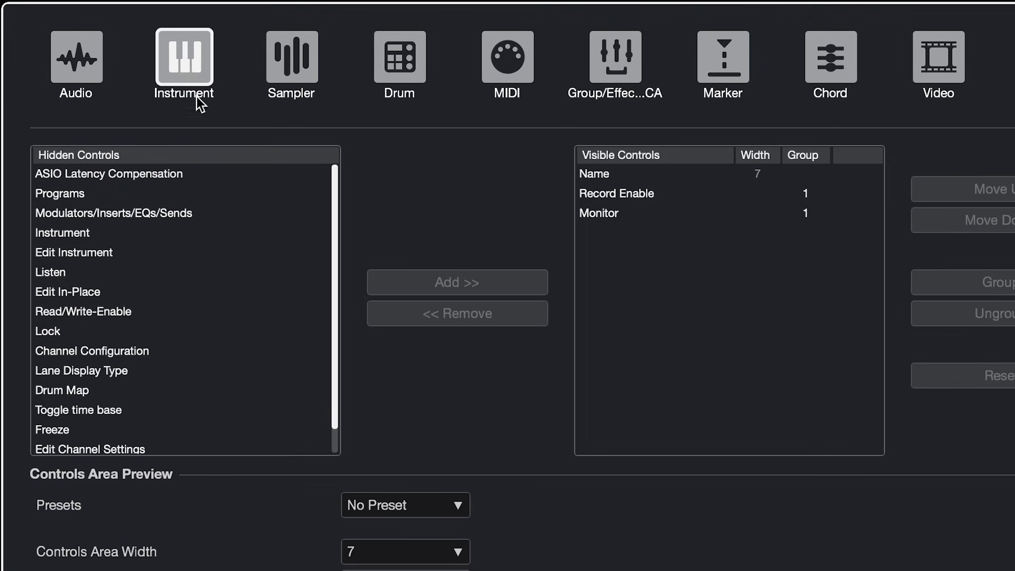
# - Add Edit In-Place to the instrument track controls and toggle it on Gem 2
pyautogui.click(292, 57)
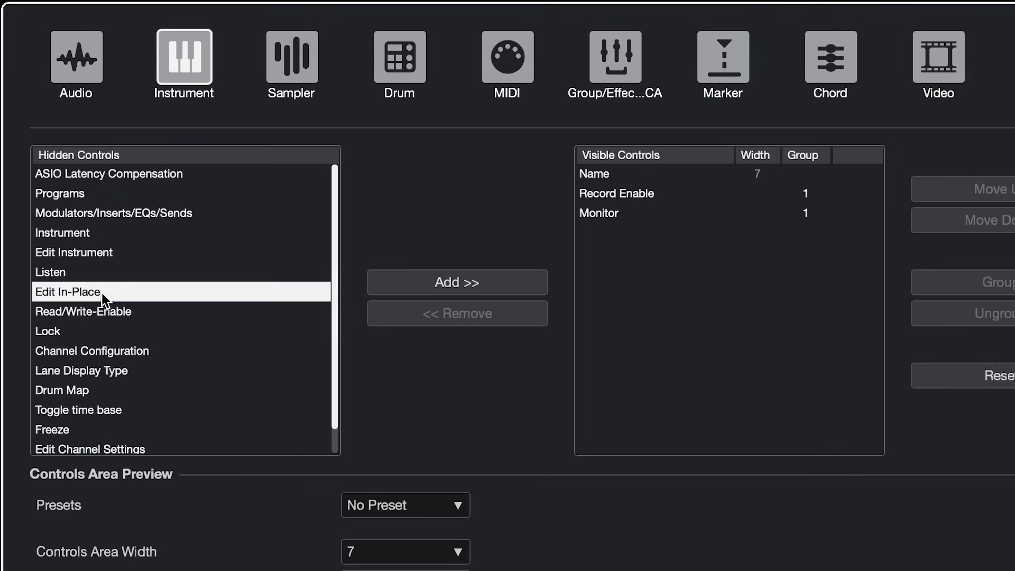
pyautogui.click(456, 282)
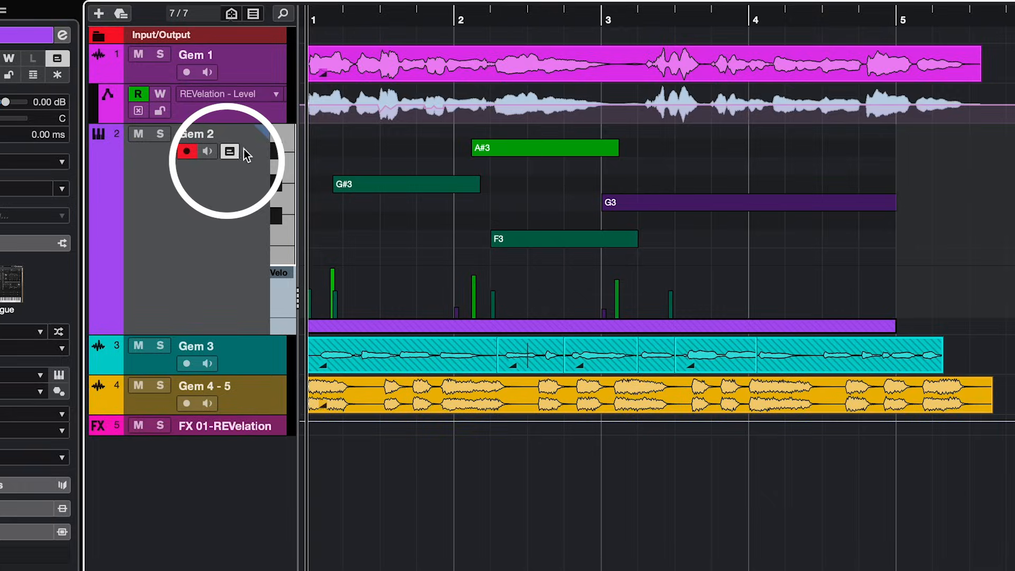
pyautogui.click(229, 150)
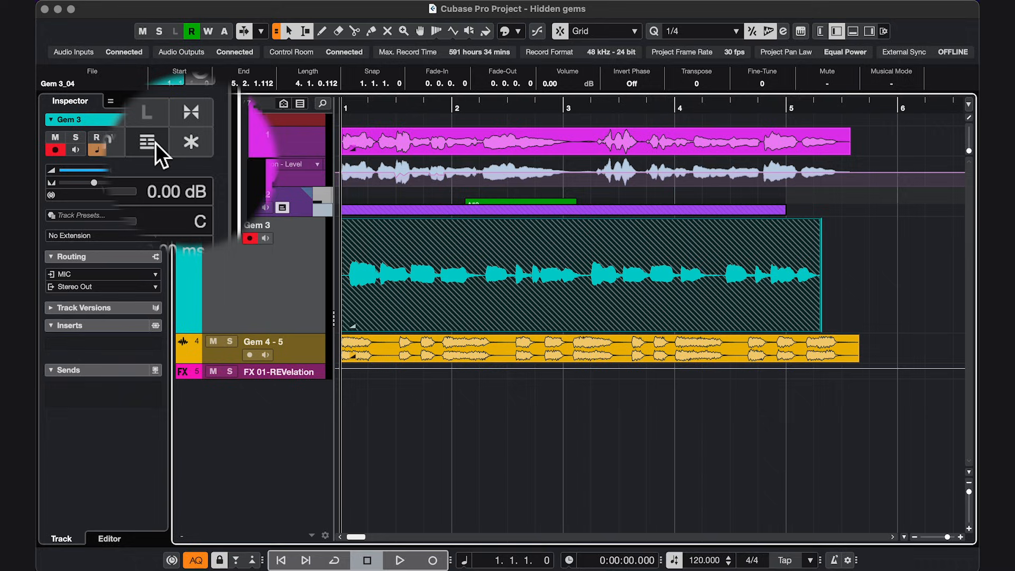
pyautogui.moveTo(148, 142)
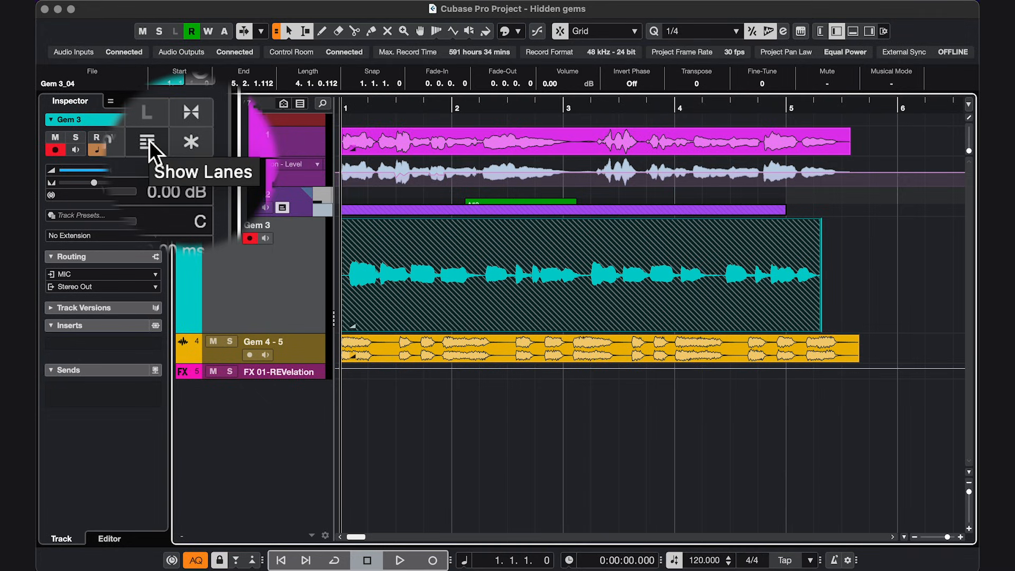
# - Show Gem 3's take lanes and open Gem 4 - 5's Frequency EQ insert
pyautogui.click(147, 142)
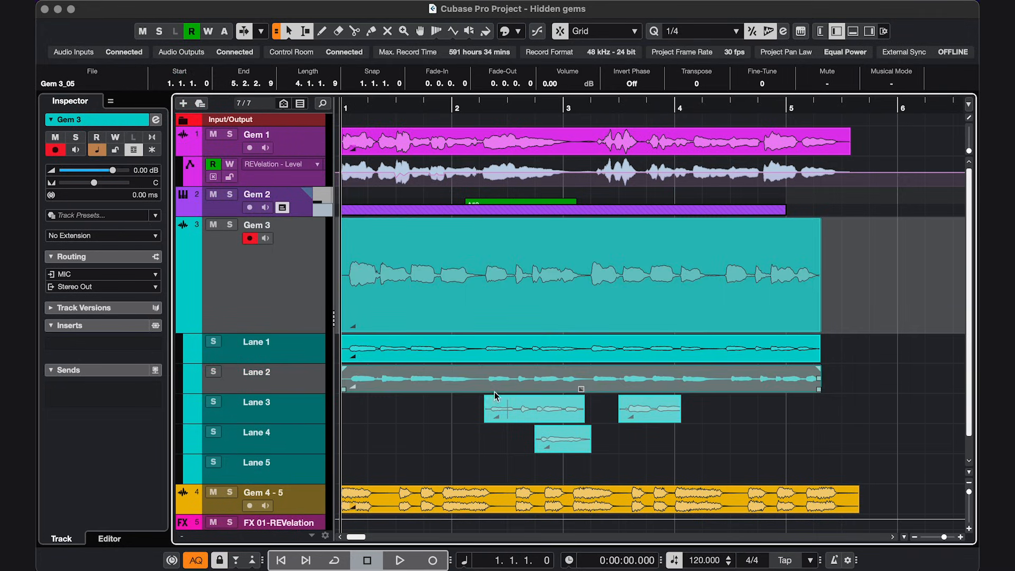
pyautogui.click(87, 343)
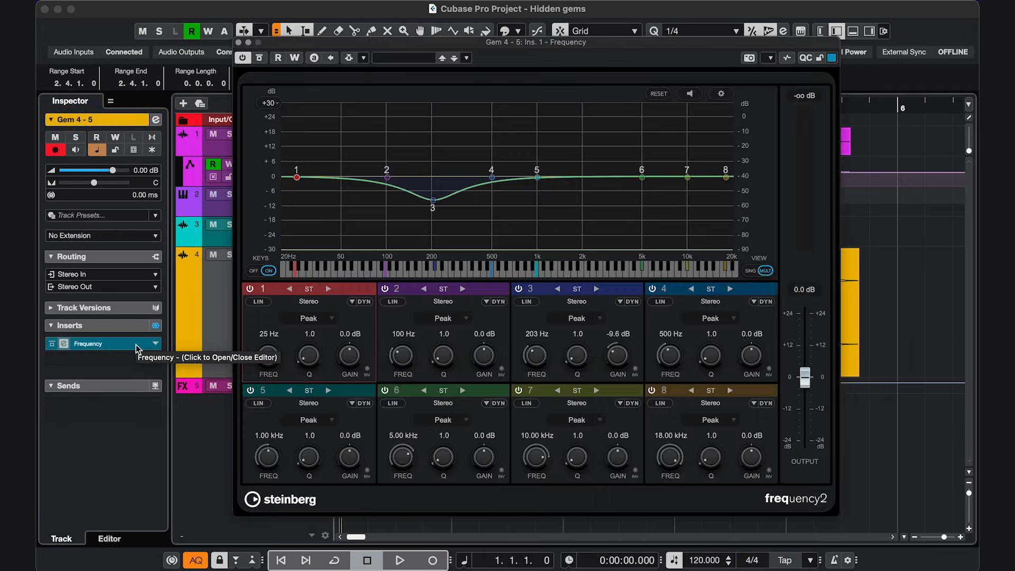
pyautogui.moveTo(162, 348)
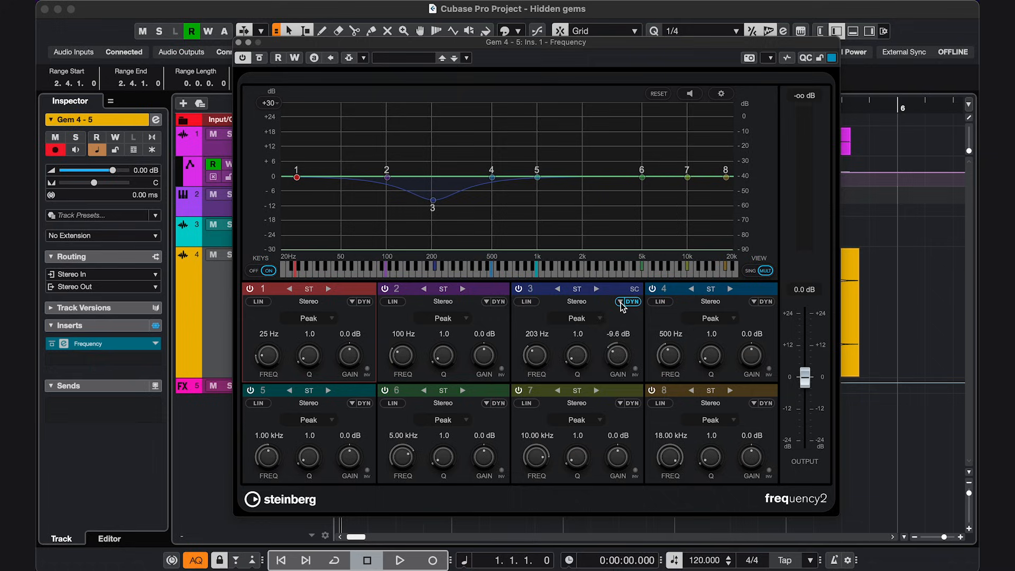
# - Enable dynamics on Frequency band 3 and switch to single-band view
pyautogui.click(629, 302)
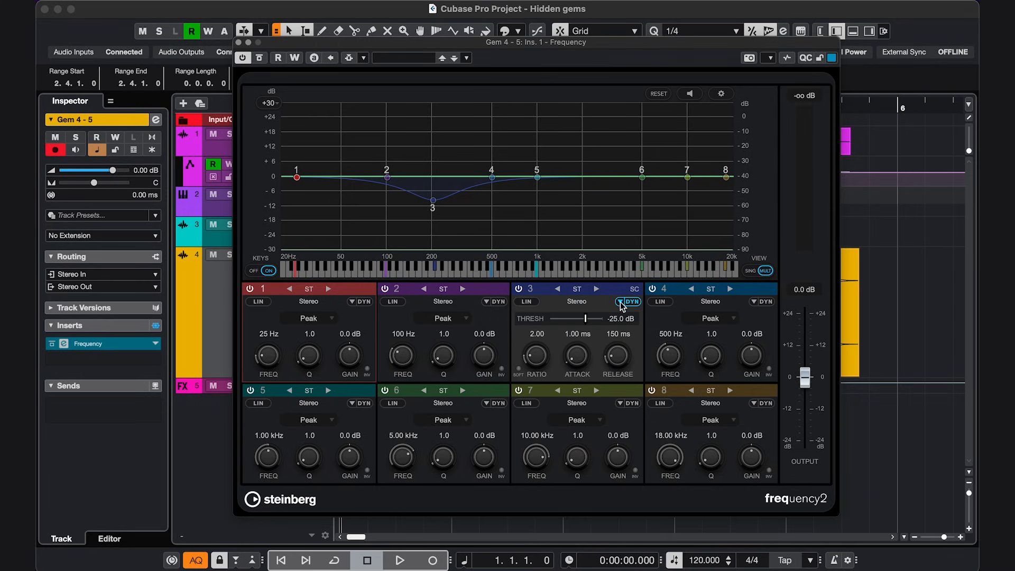
pyautogui.moveTo(765, 271)
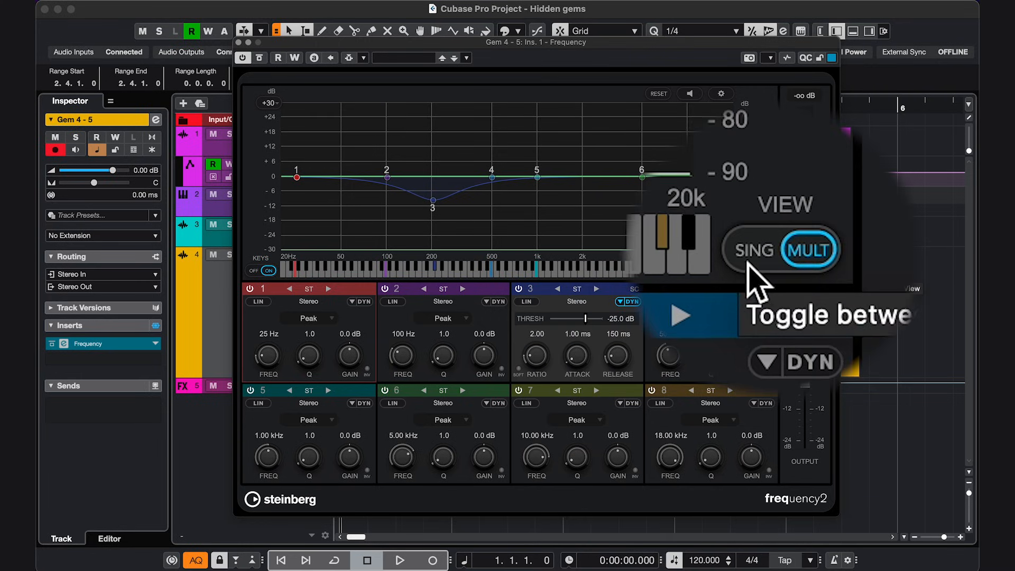
pyautogui.click(753, 250)
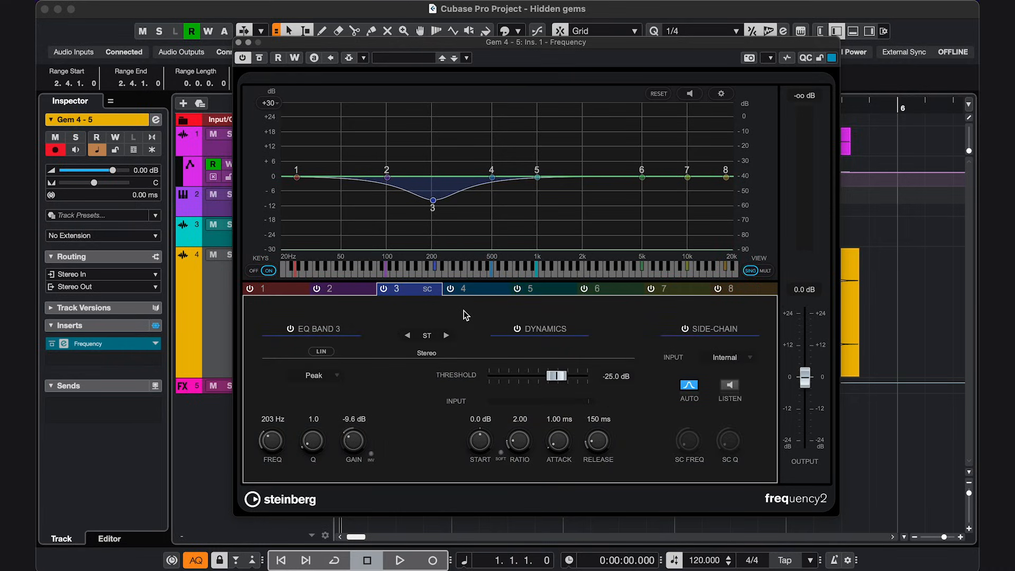
pyautogui.moveTo(748, 361)
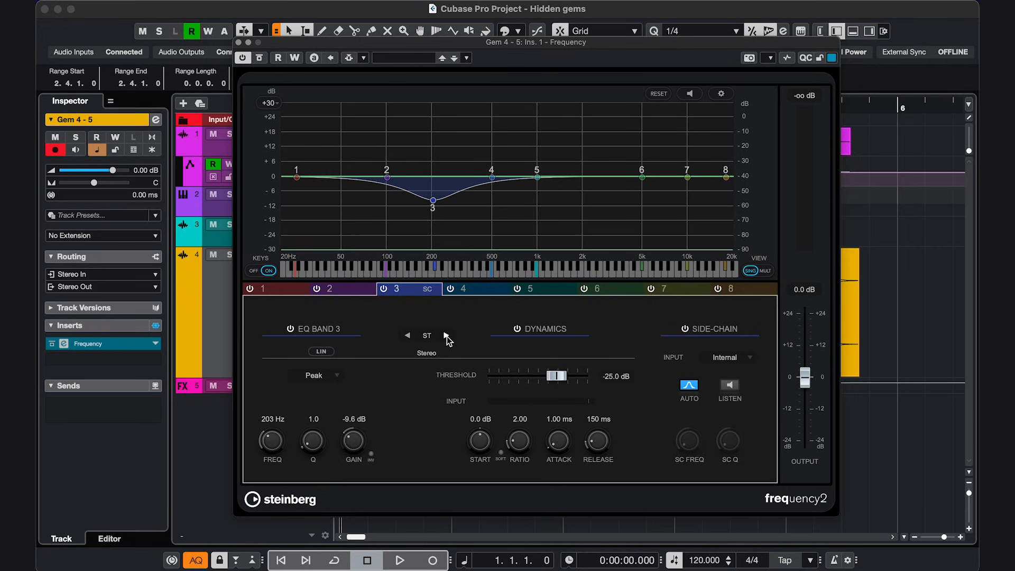
# - Switch band 3 from stereo to L/R and show the right channel at 250 Hz
pyautogui.click(447, 335)
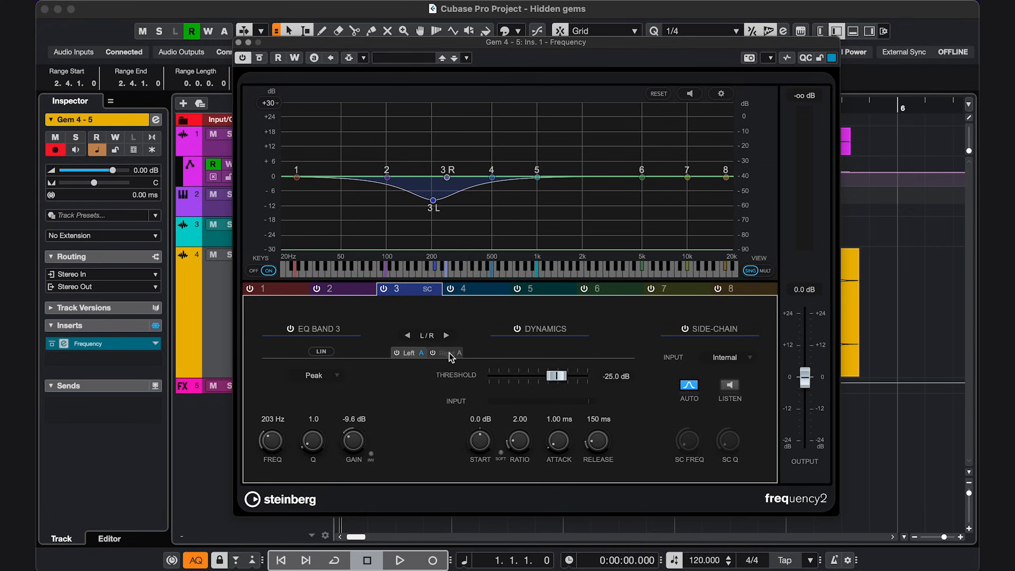
pyautogui.click(448, 353)
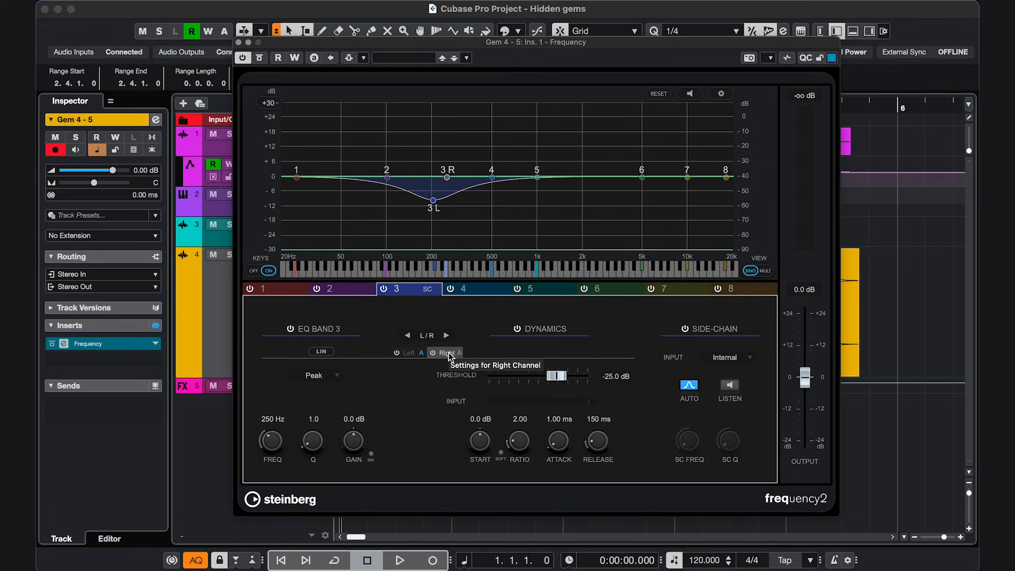
pyautogui.moveTo(536, 182)
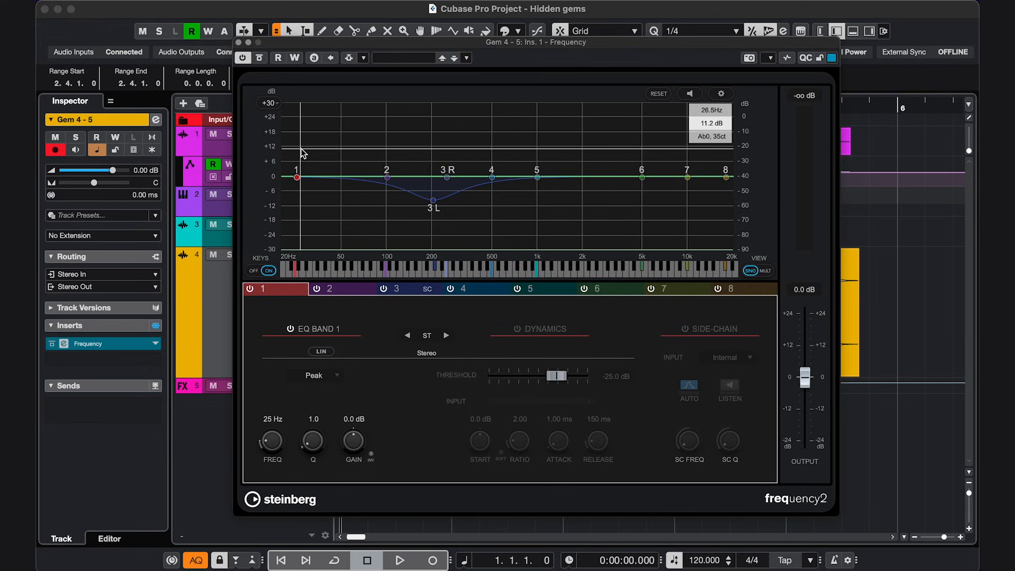
# - Redo the Frequency band edits with Shift+Alt+Z, boosting band 1 by 11.2 dB
pyautogui.press('alt+z')
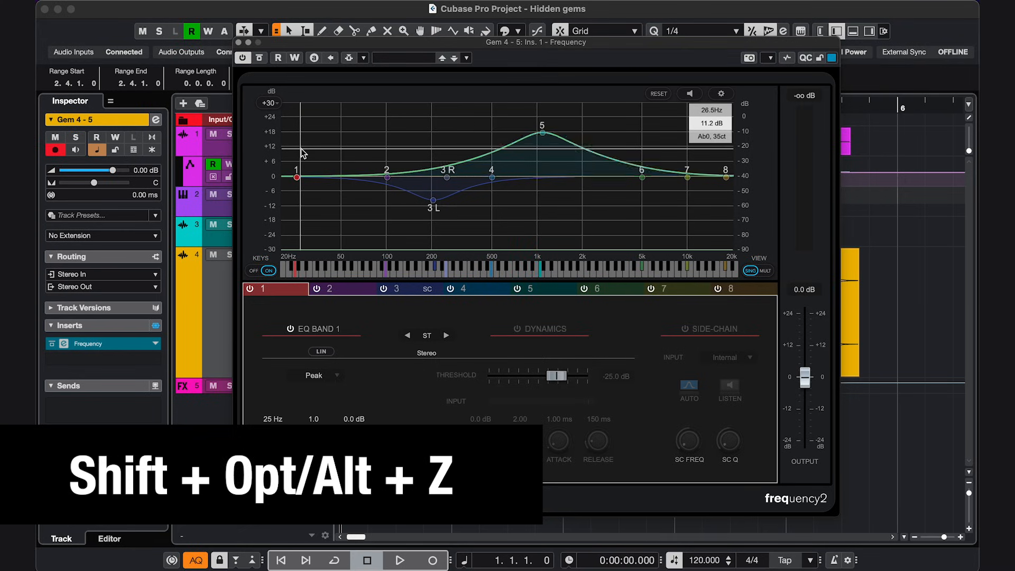
pyautogui.click(483, 9)
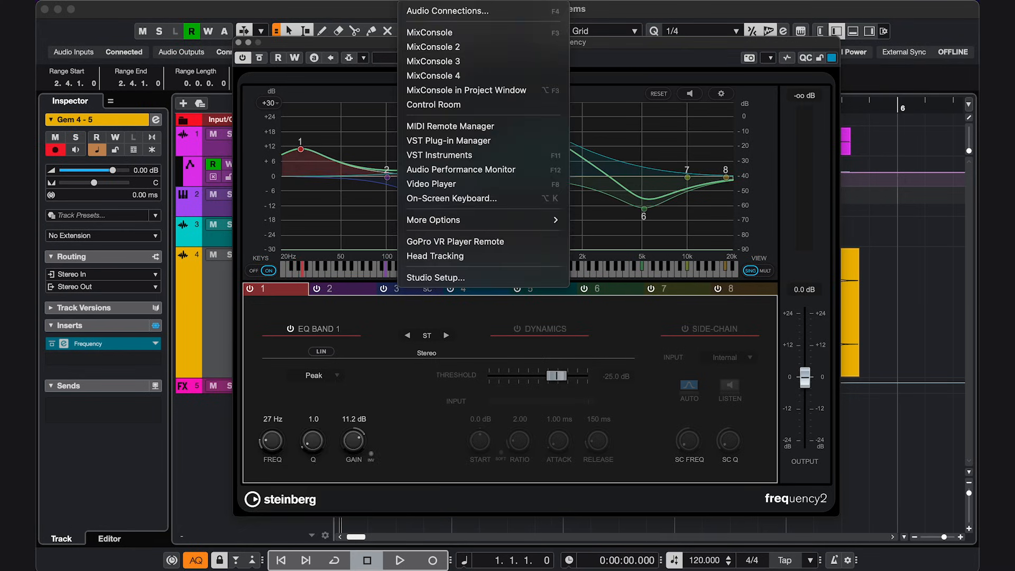
# - Open MixConsole History and click EQ6Freq to undo band 1's 11.2 dB boost
pyautogui.click(430, 33)
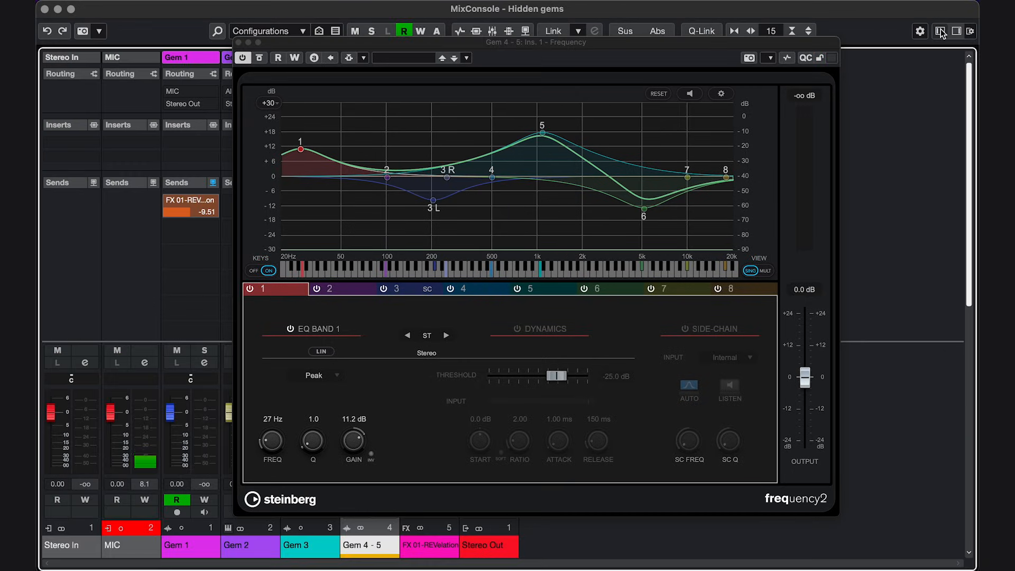
pyautogui.click(940, 32)
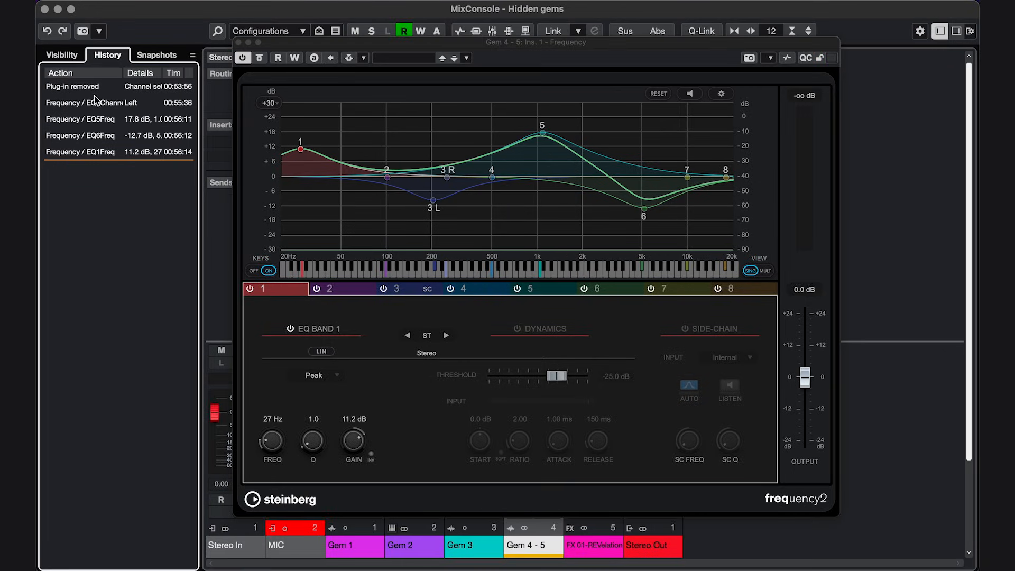
pyautogui.click(80, 152)
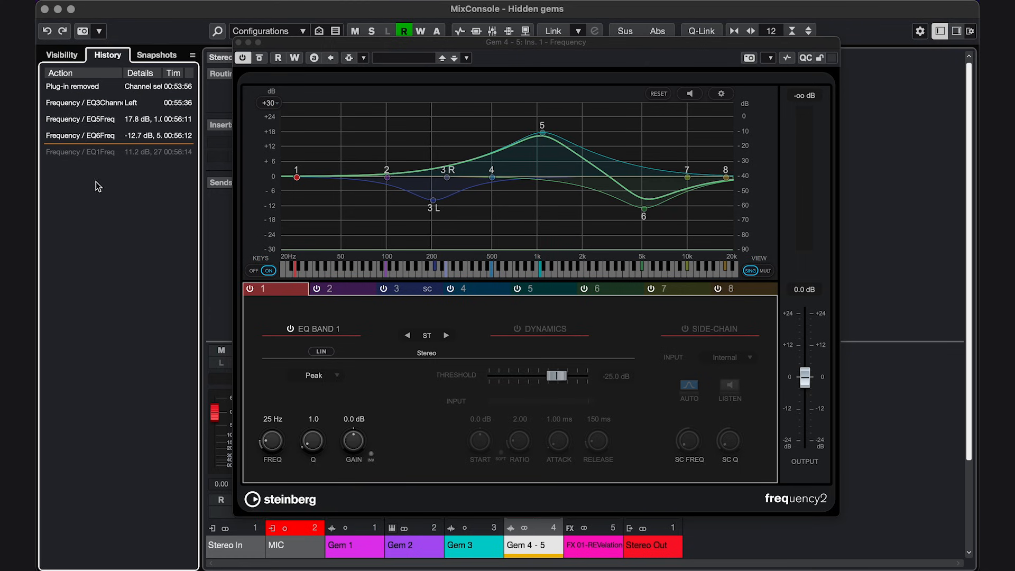